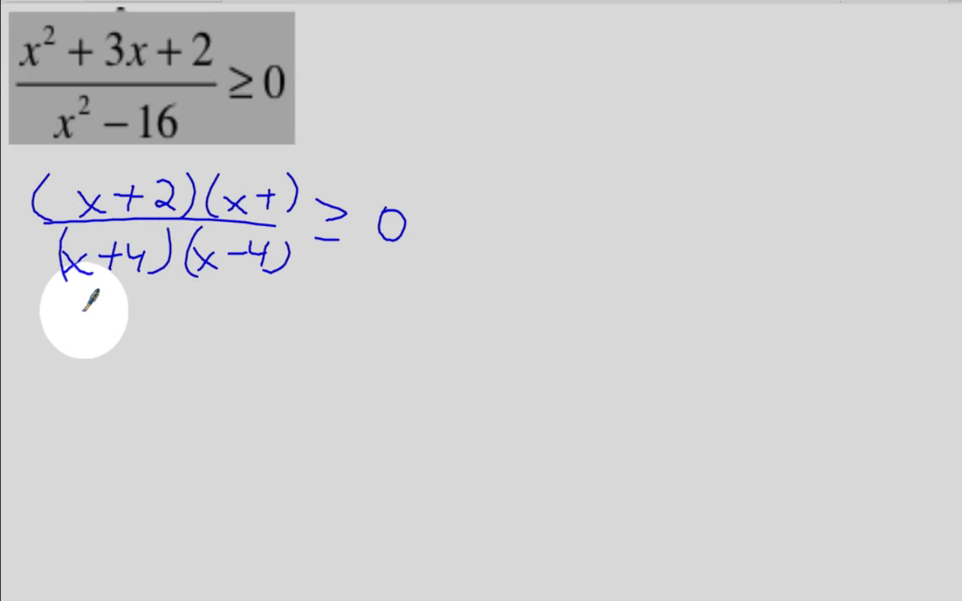
mouse_move(288, 183)
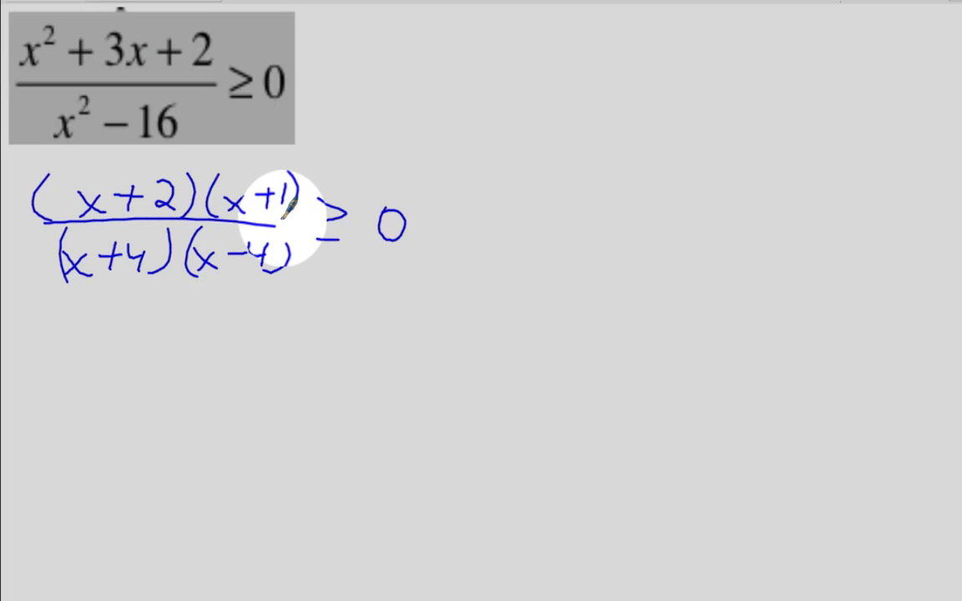
- Complete the (x+1) factor and draw the number line beneath the inequality
drag(276, 217, 150, 396)
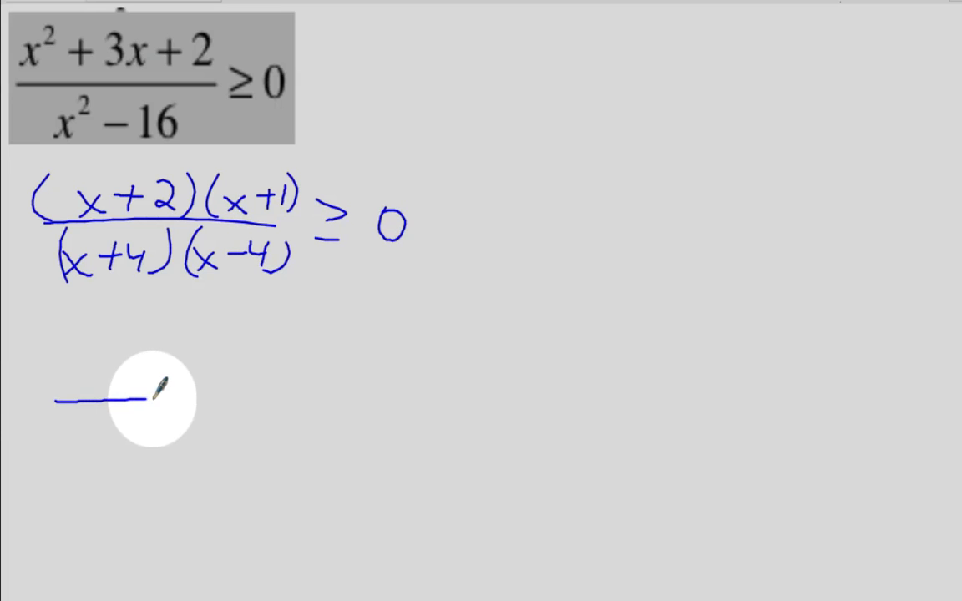
drag(150, 397, 426, 392)
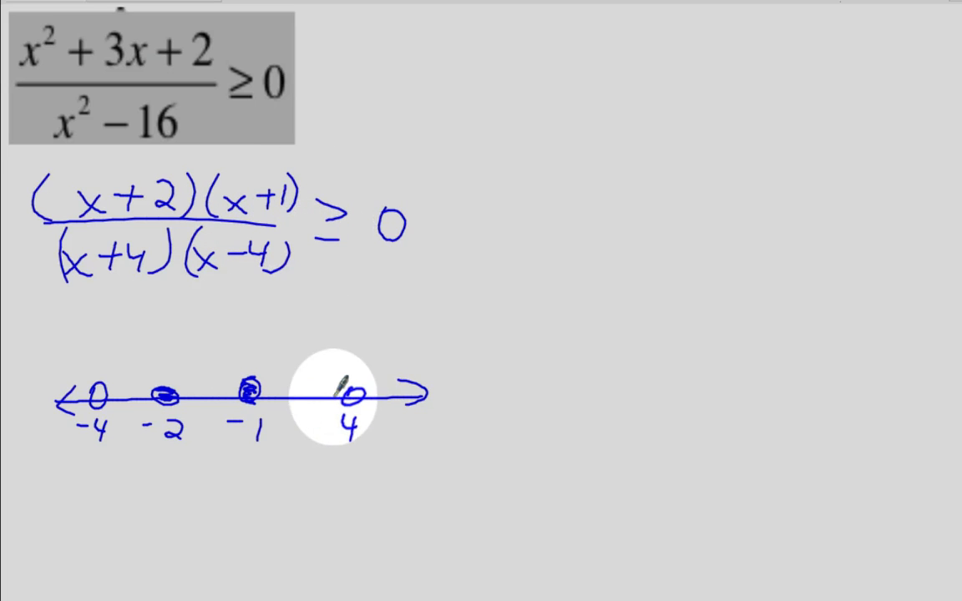
mouse_move(96, 397)
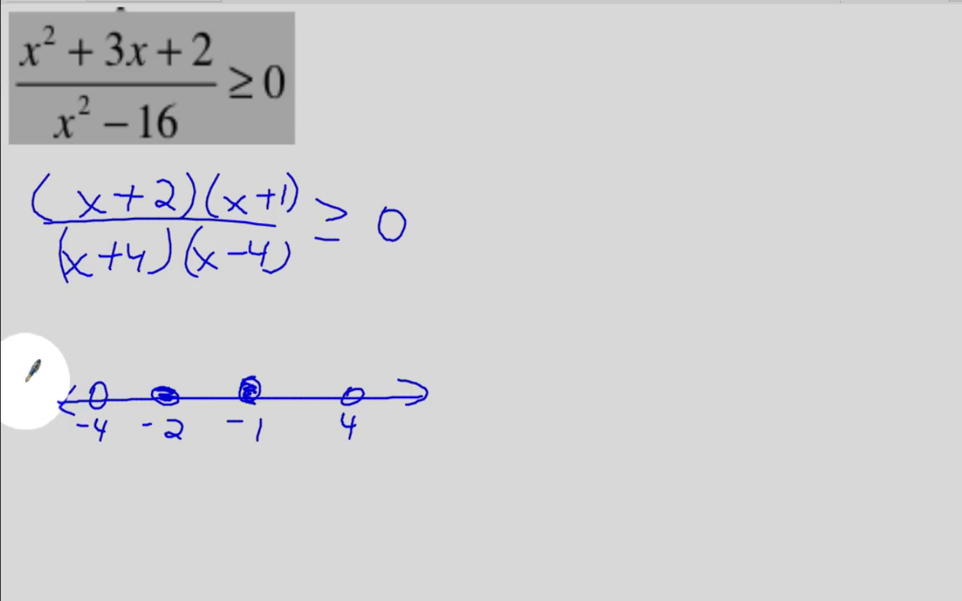
mouse_move(83, 192)
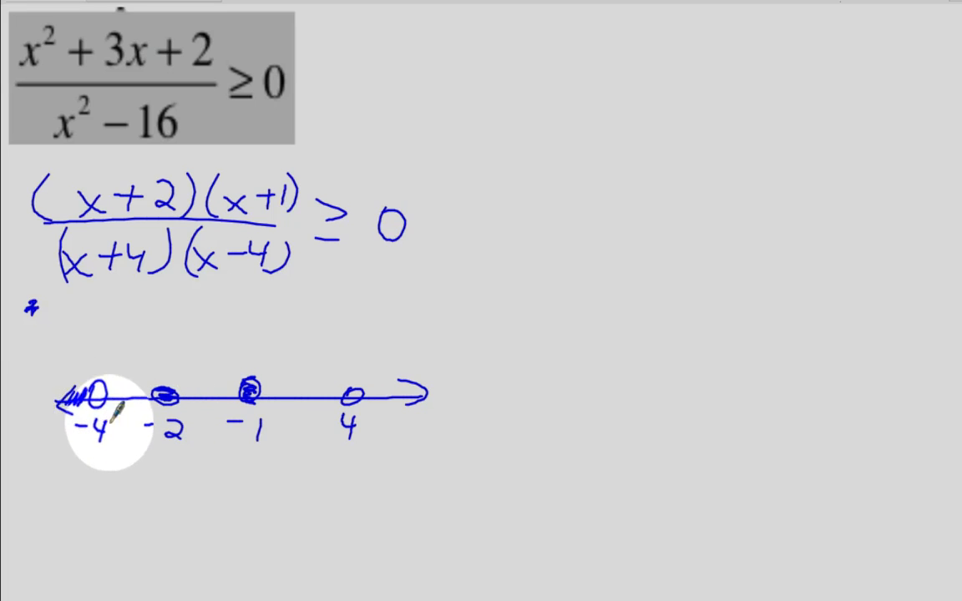
mouse_move(79, 187)
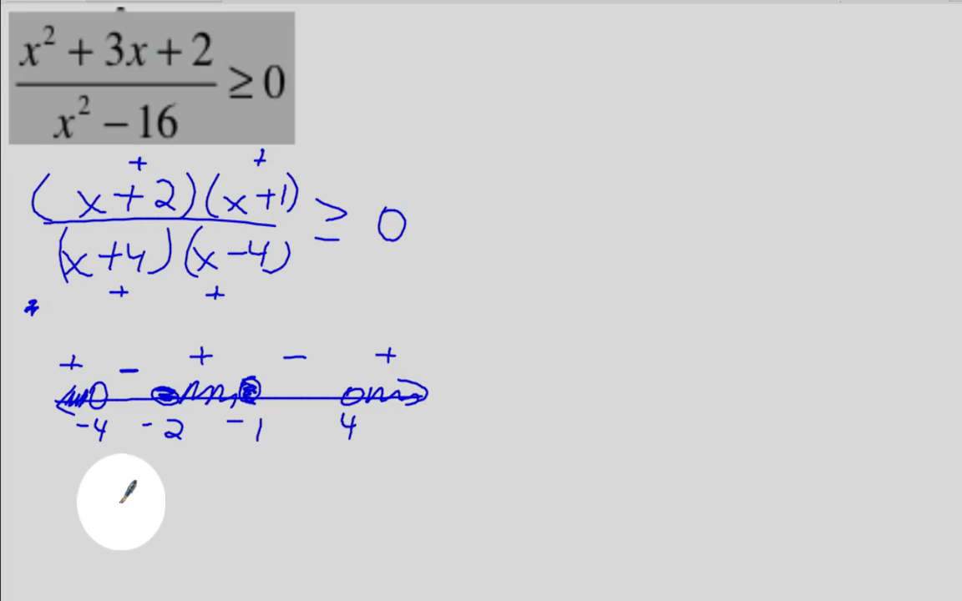
- Write the boxed solution x<−4 ∪ −2≤x≤−2 ∪ 4<x below the number line
text(x<-4 U -2≤x≤-2 U 4<x)
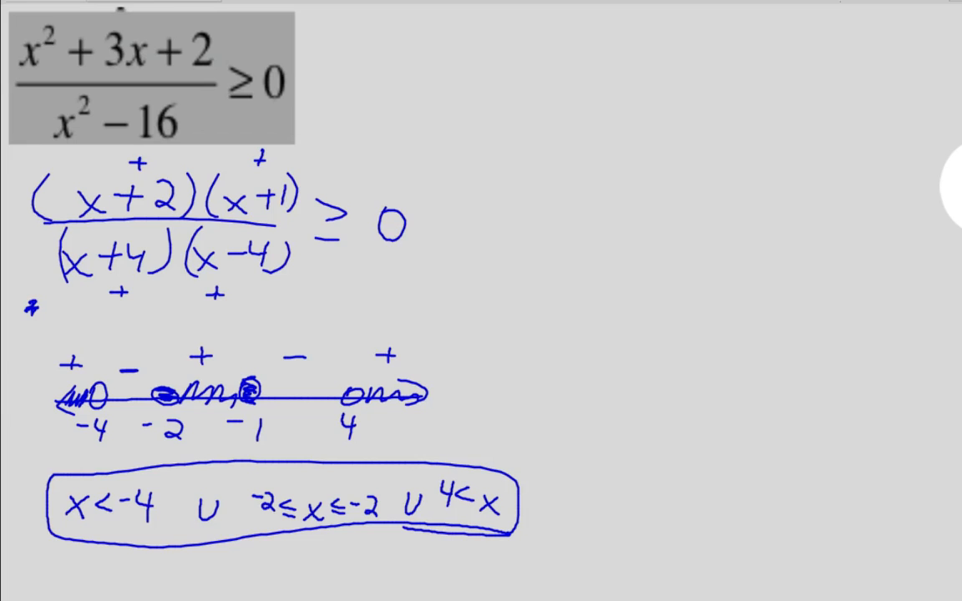
- Bring up the TI-84 emulator and graph Y1 = (X²+3X+2)/(X²−16)
click(789, 572)
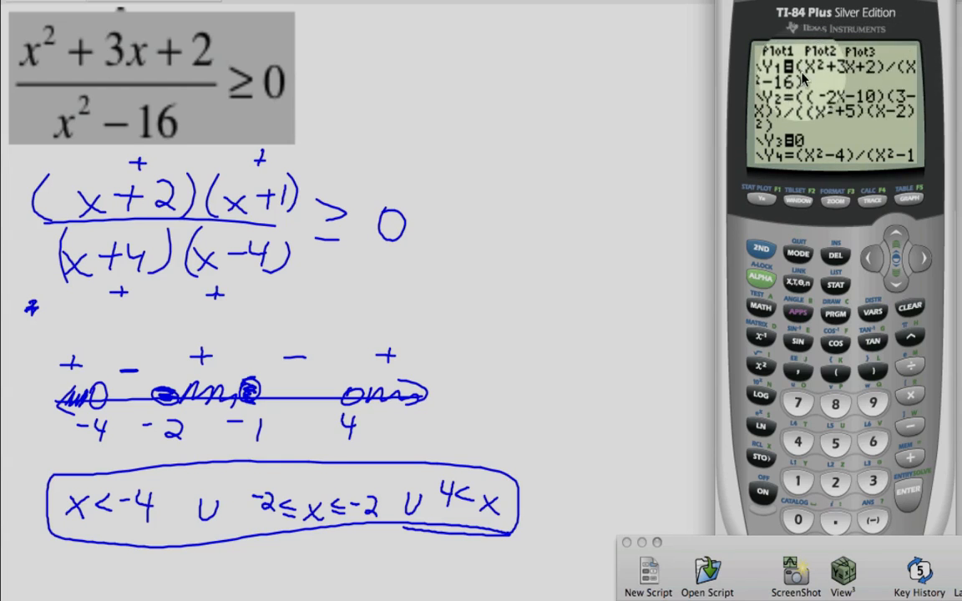
click(907, 197)
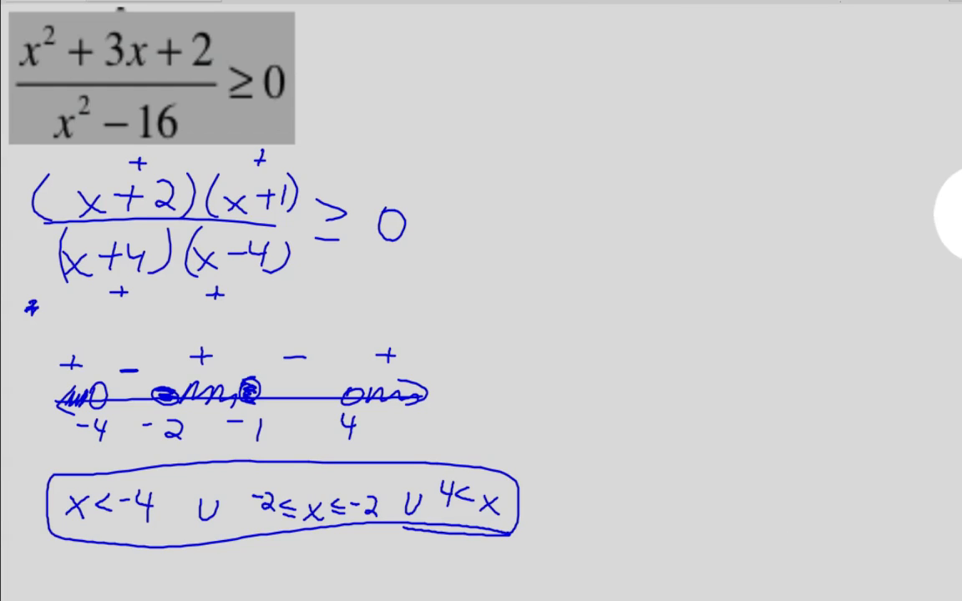
click(789, 572)
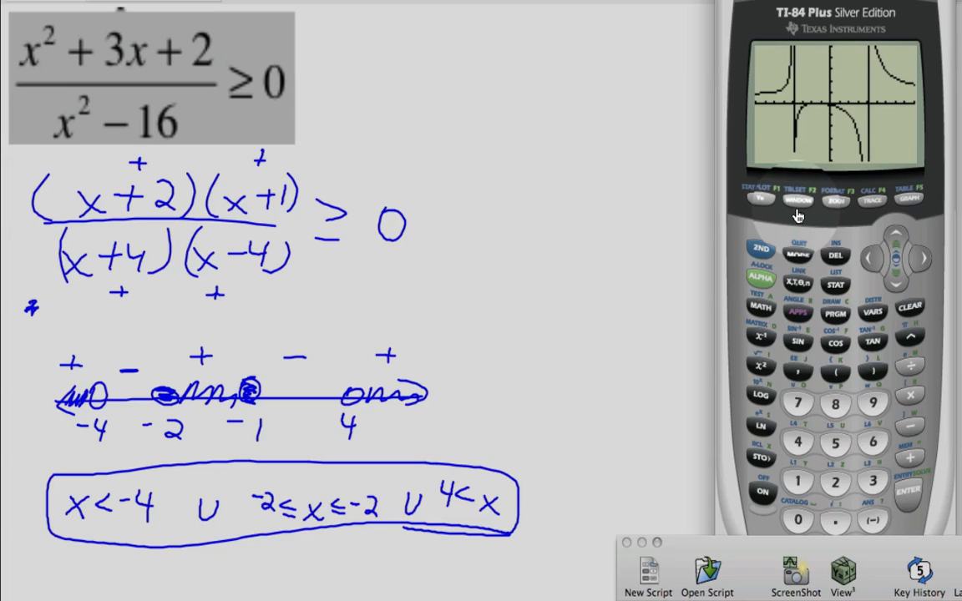
mouse_move(167, 125)
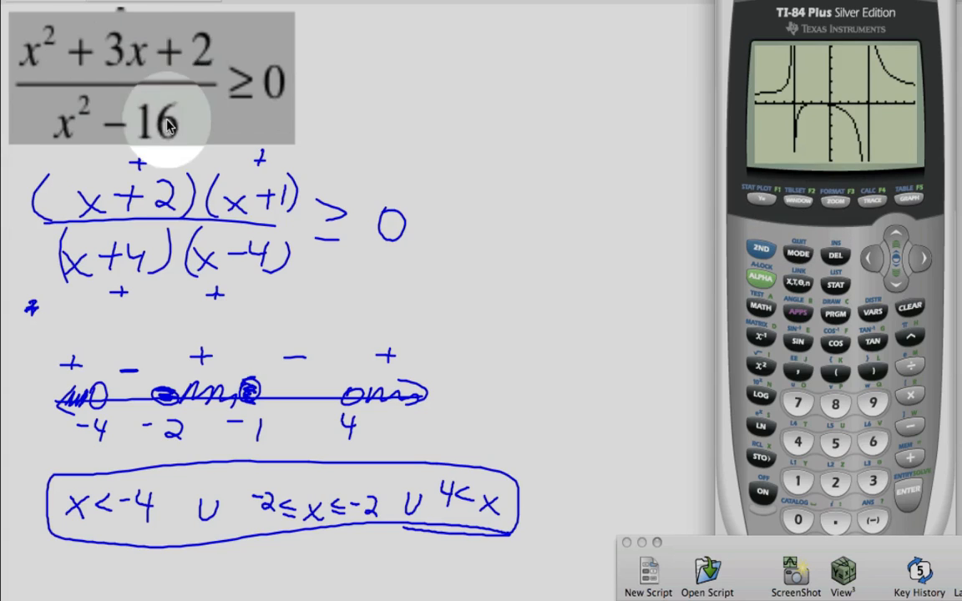
mouse_move(789, 68)
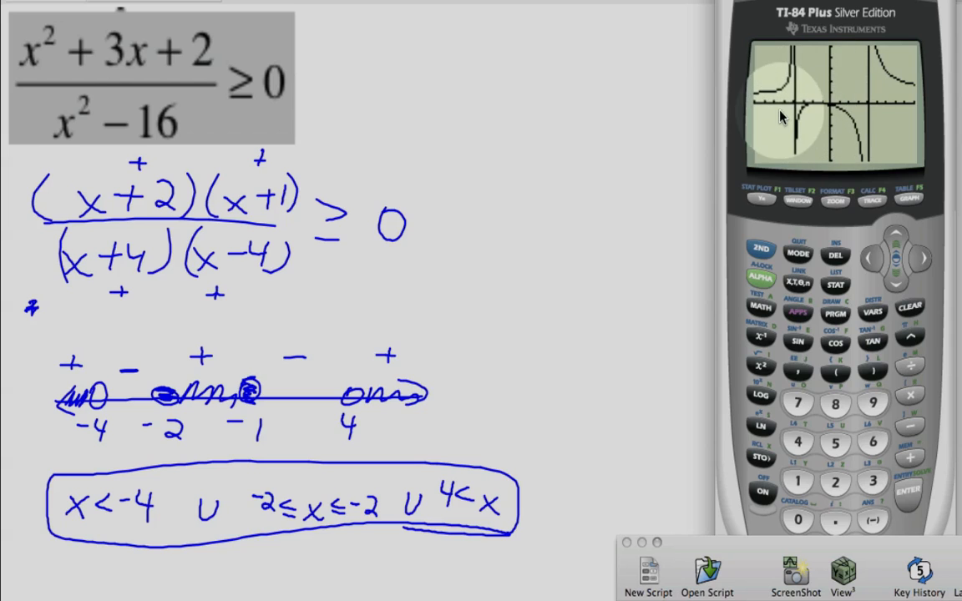
- Set the window to Xmin −4, Xmax 4, Ymin −0.5, Ymax 0.5 and regraph
click(797, 201)
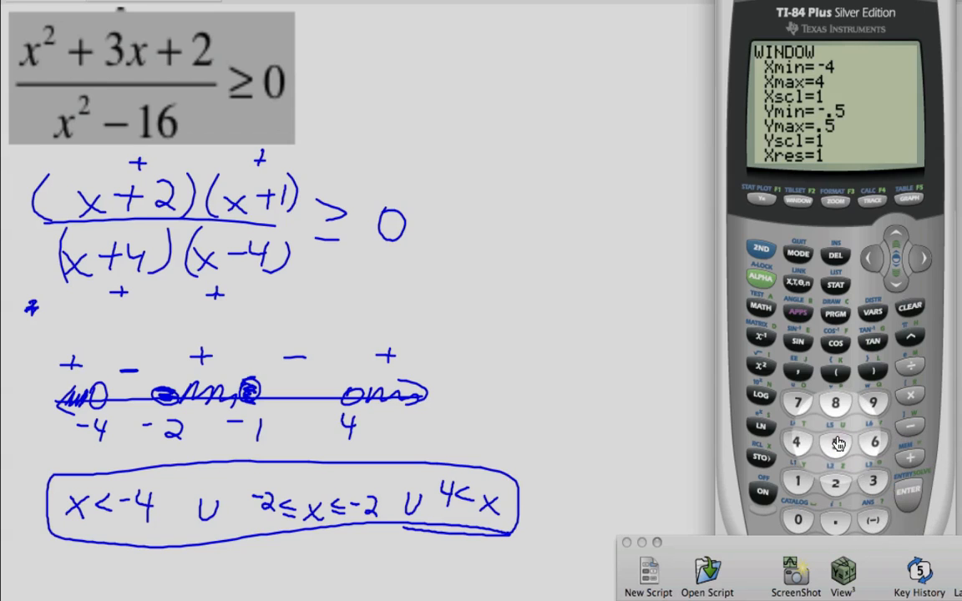
click(909, 198)
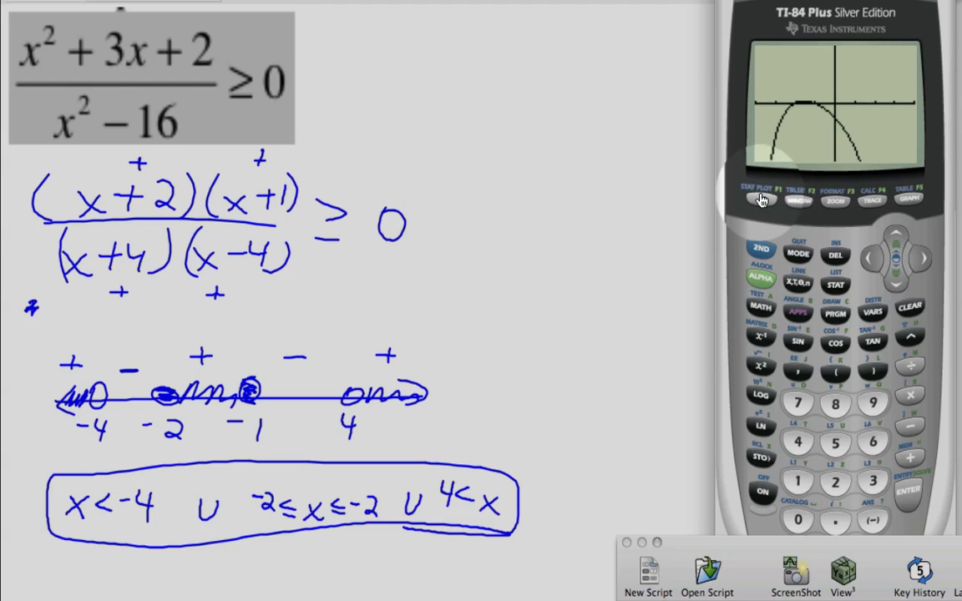
- Run the intersect calculation, accepting both curves to get x = −2, y = 0
click(761, 201)
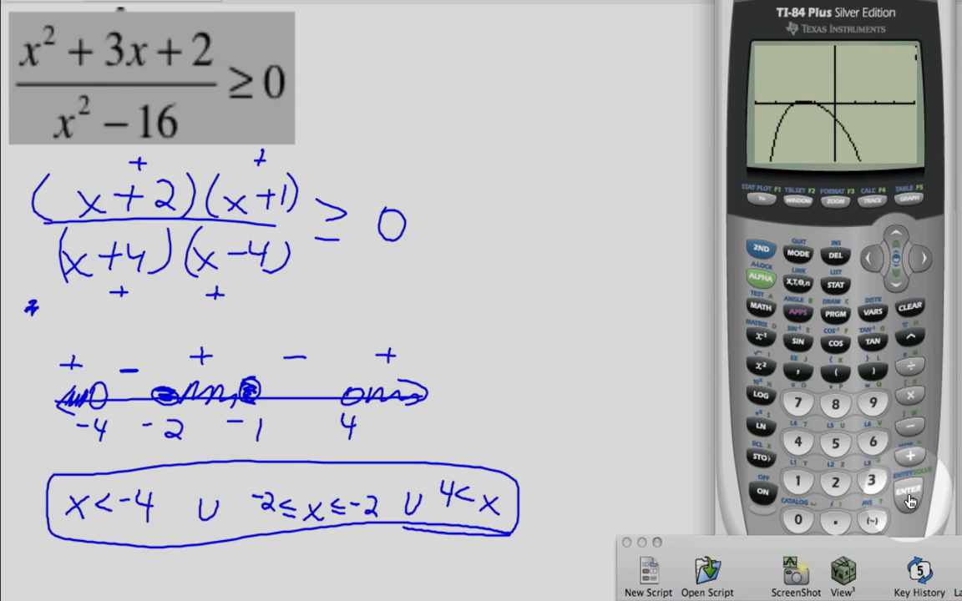
click(907, 490)
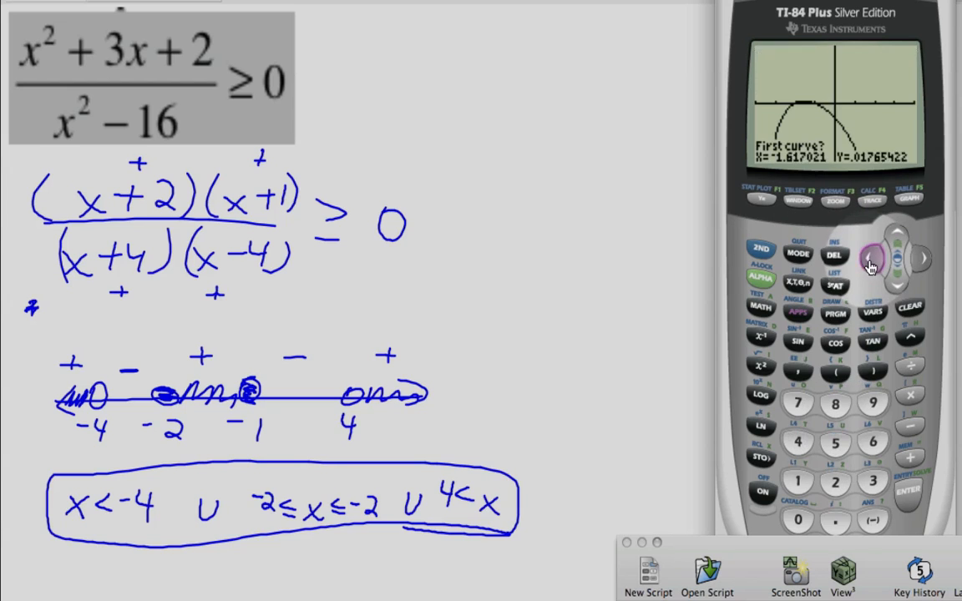
click(905, 491)
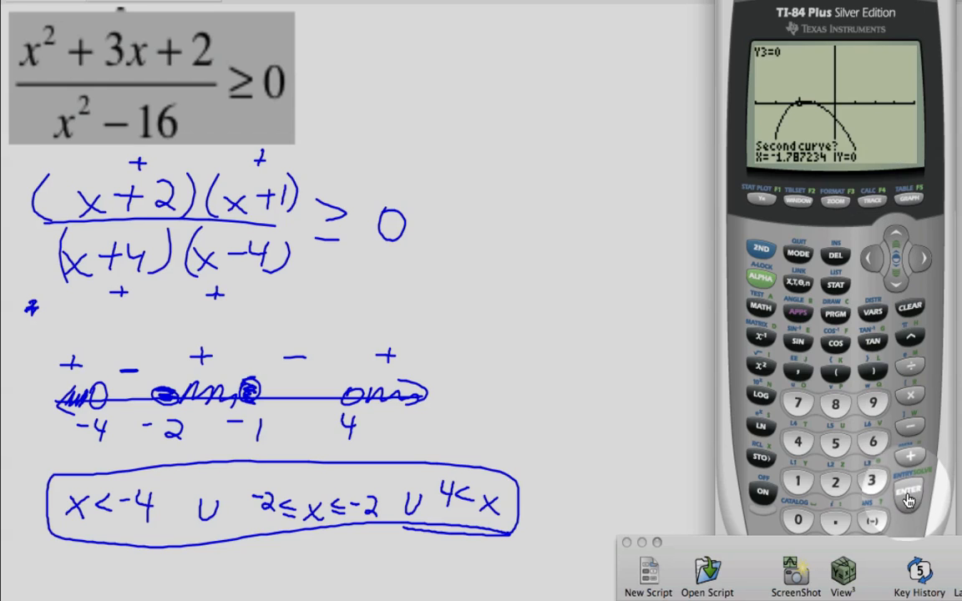
click(906, 490)
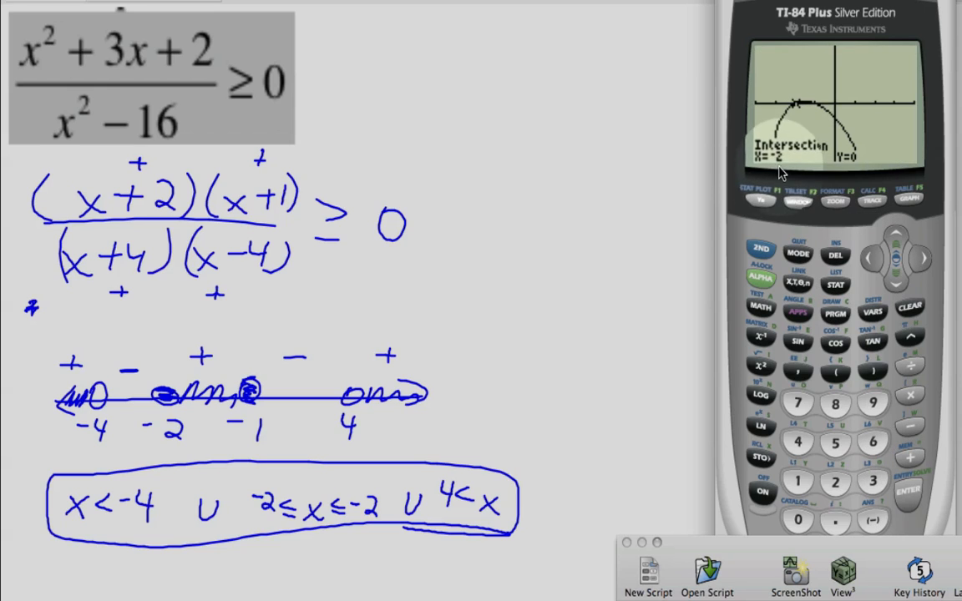